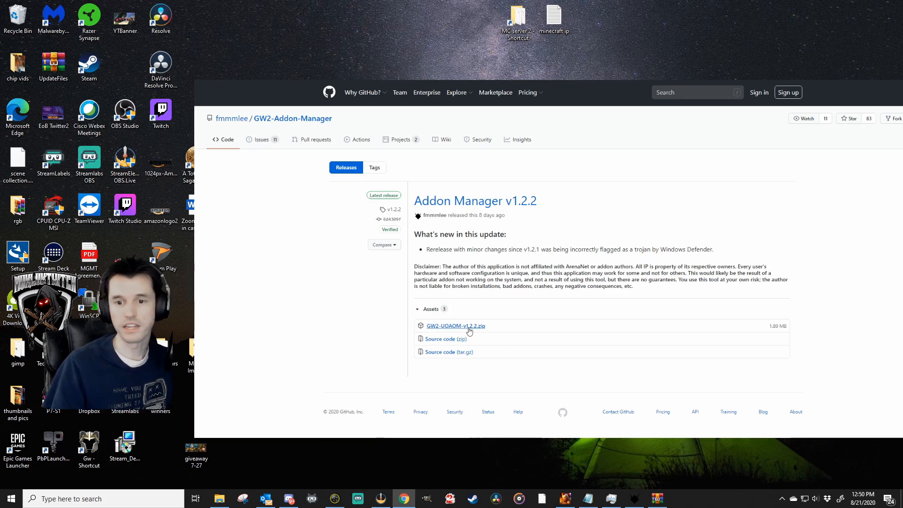
# Download the GW2-UOAOM-v1.2.2.zip asset from the GitHub release page
pyautogui.click(455, 326)
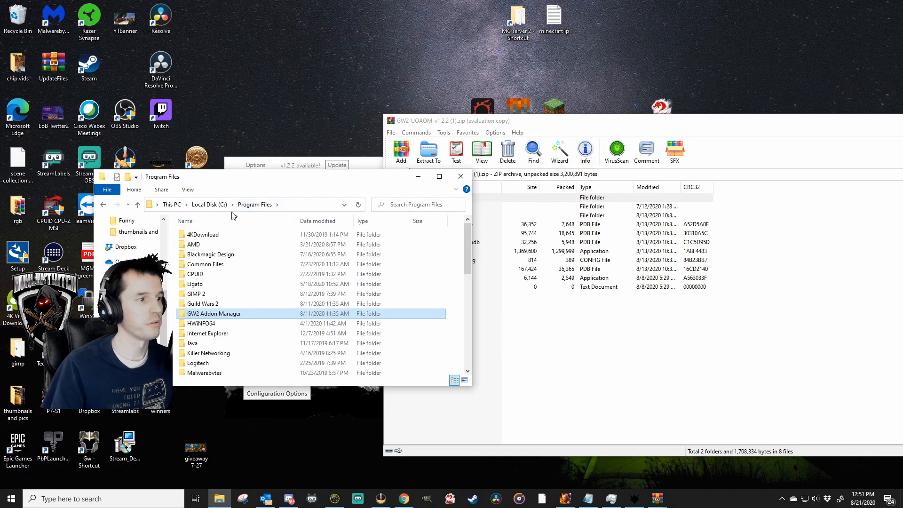
# Select and open the Guild Wars 2 folder inside Program Files
pyautogui.click(203, 303)
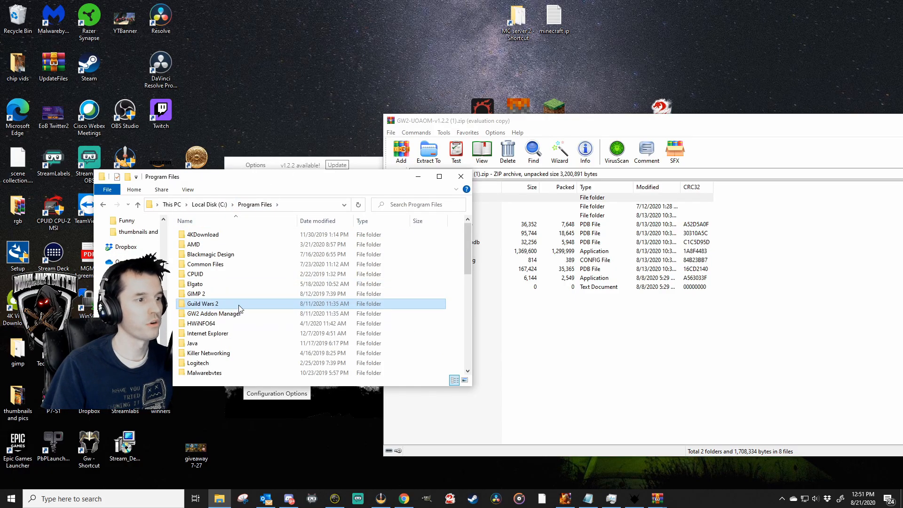
pyautogui.click(214, 313)
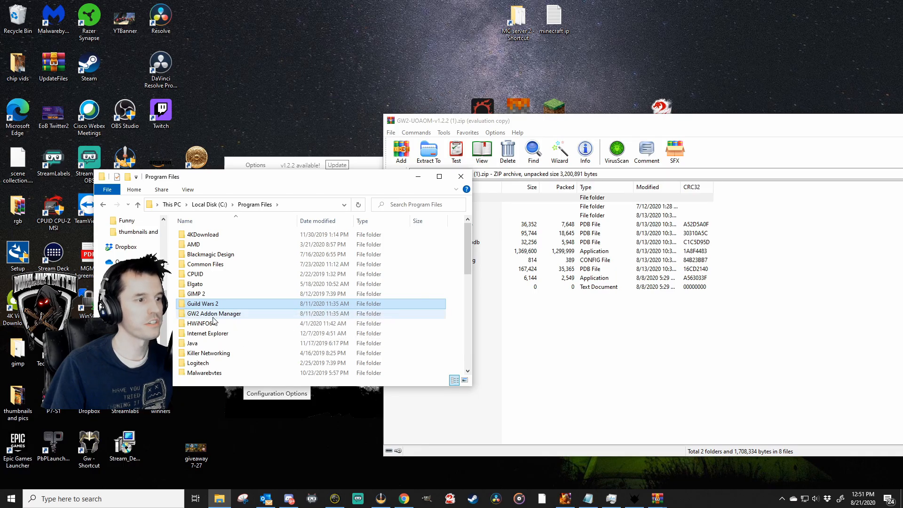
pyautogui.moveTo(213, 314)
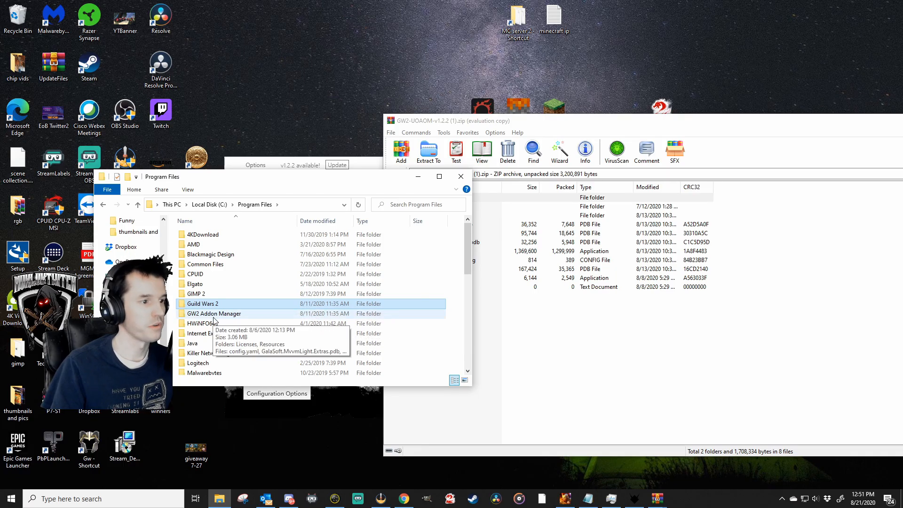
pyautogui.doubleClick(203, 303)
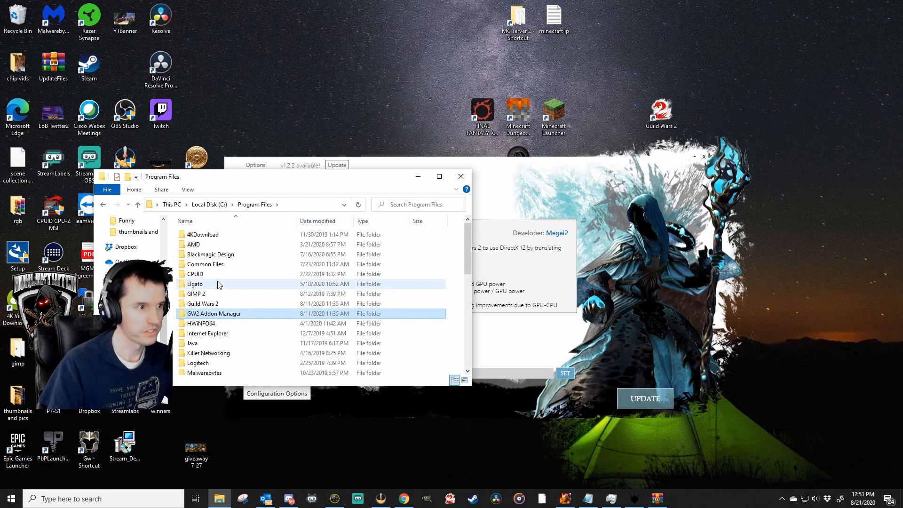
pyautogui.doubleClick(202, 303)
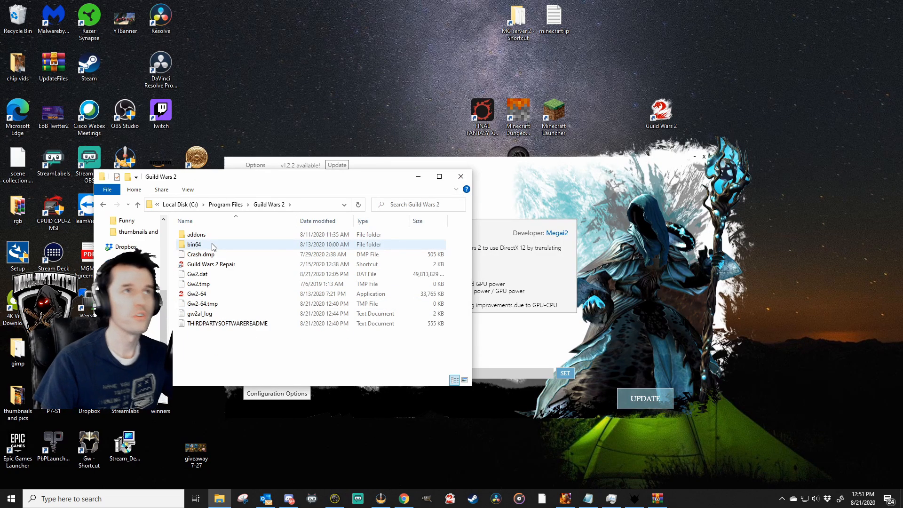
pyautogui.moveTo(194, 244)
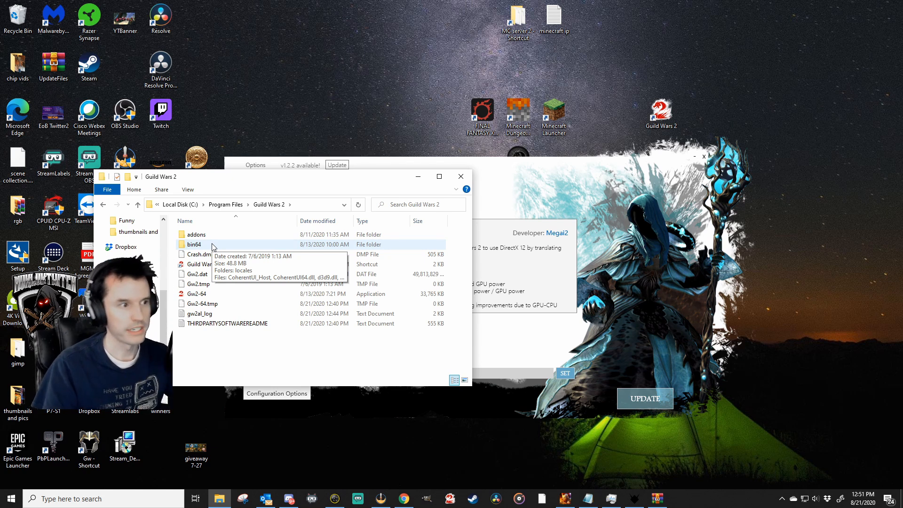
# Open bin64 and inspect d3d9.dll and d3dcompiler_43.dll, then clear the selection
pyautogui.doubleClick(194, 244)
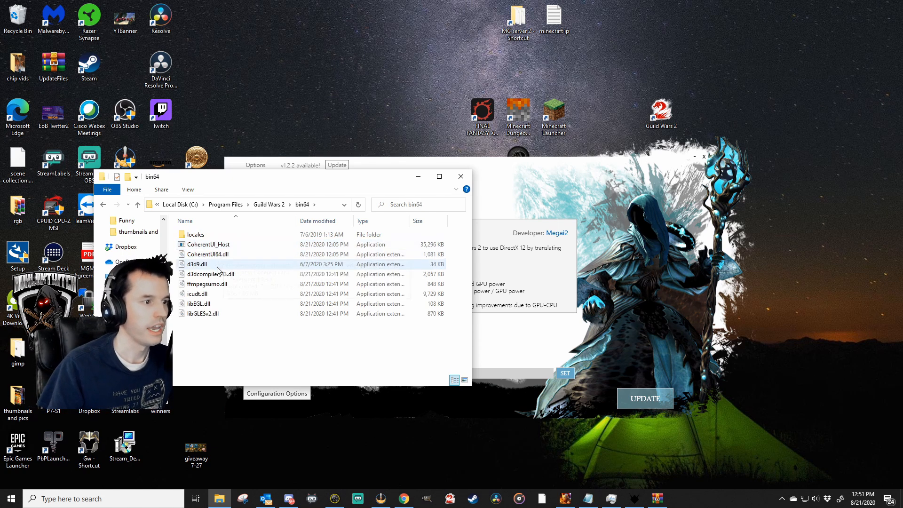
pyautogui.click(225, 274)
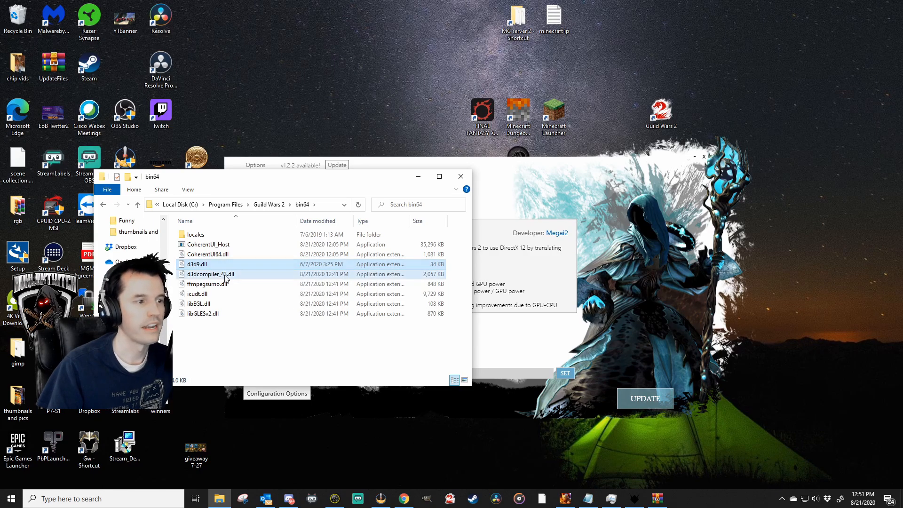
pyautogui.click(210, 274)
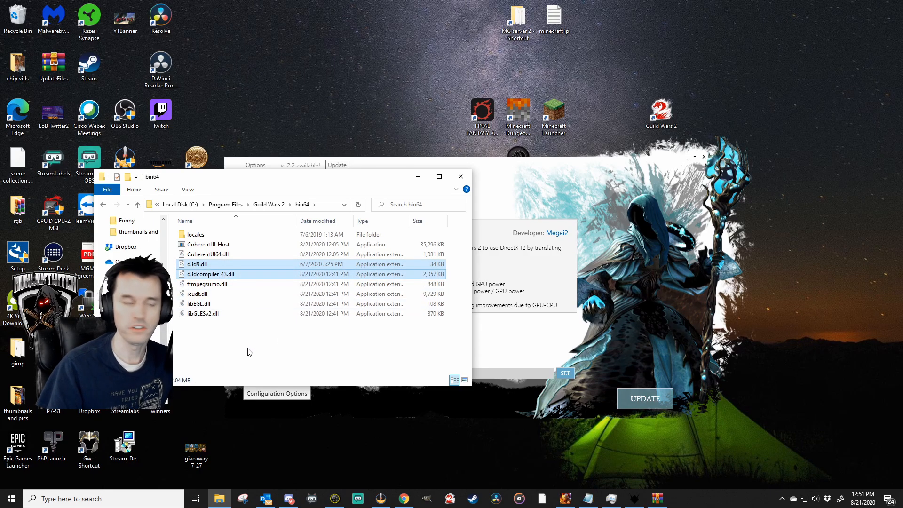
pyautogui.click(211, 274)
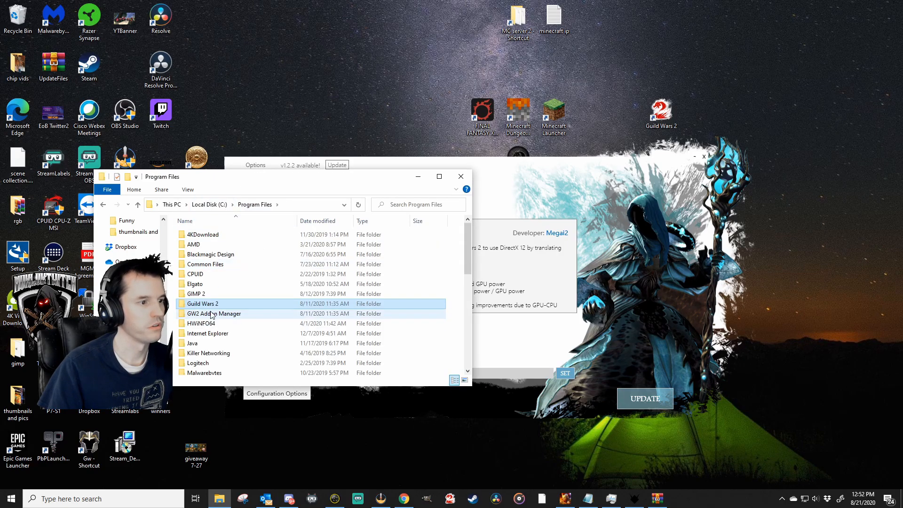
# Run GW2 Addon Manager from its folder and tick ArcDPS Boon Table
pyautogui.doubleClick(213, 314)
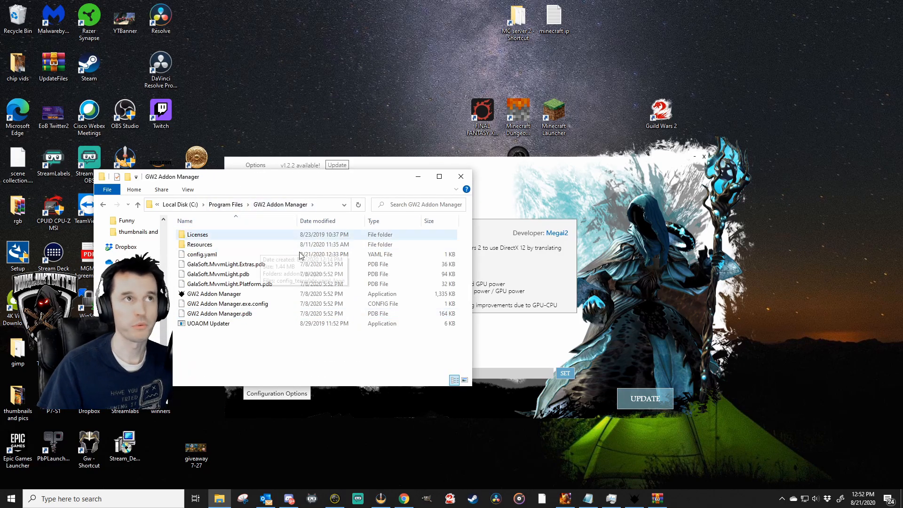
pyautogui.click(216, 294)
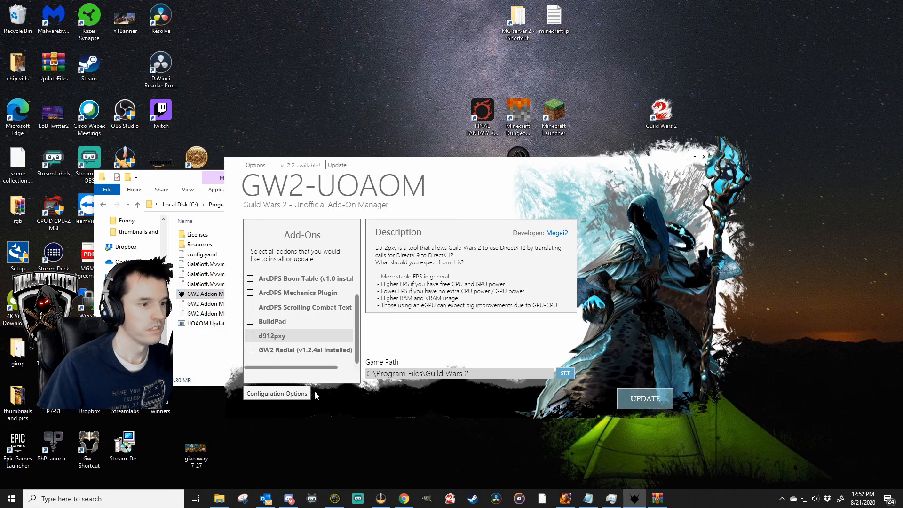
pyautogui.click(276, 393)
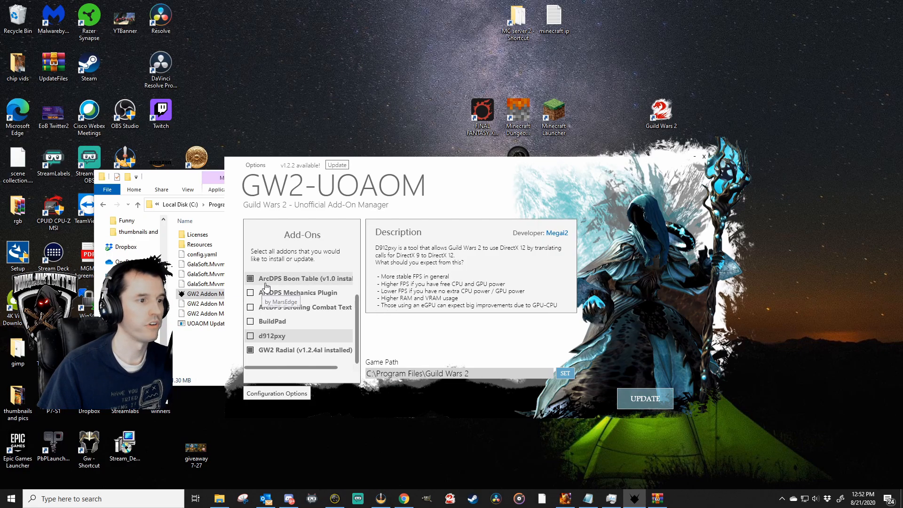
pyautogui.moveTo(327, 277)
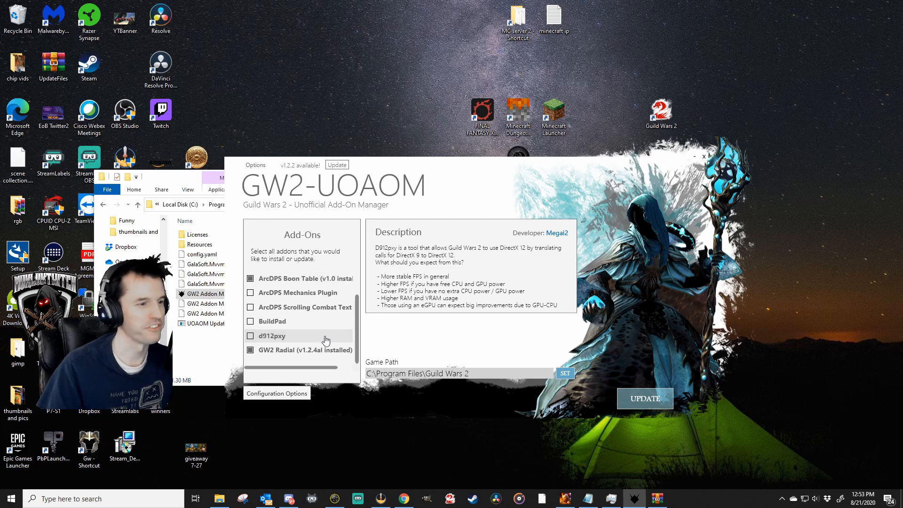
pyautogui.moveTo(293, 354)
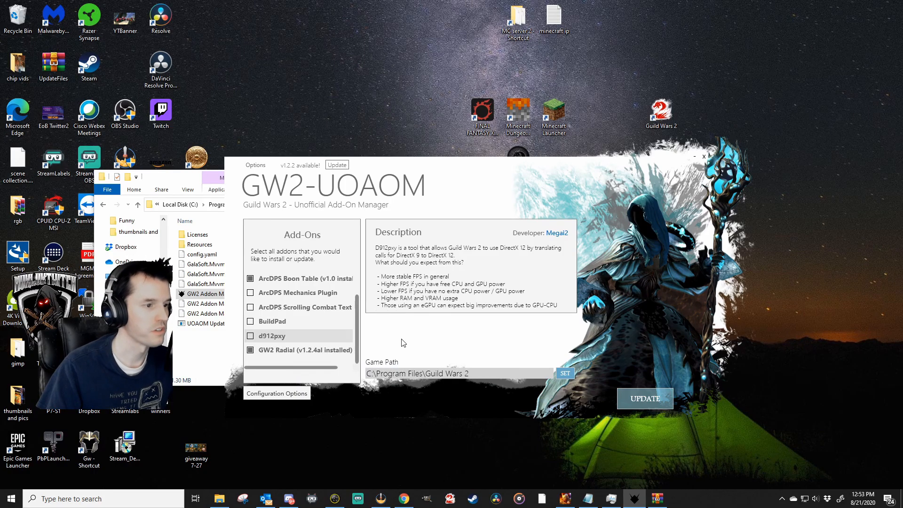
pyautogui.moveTo(275, 341)
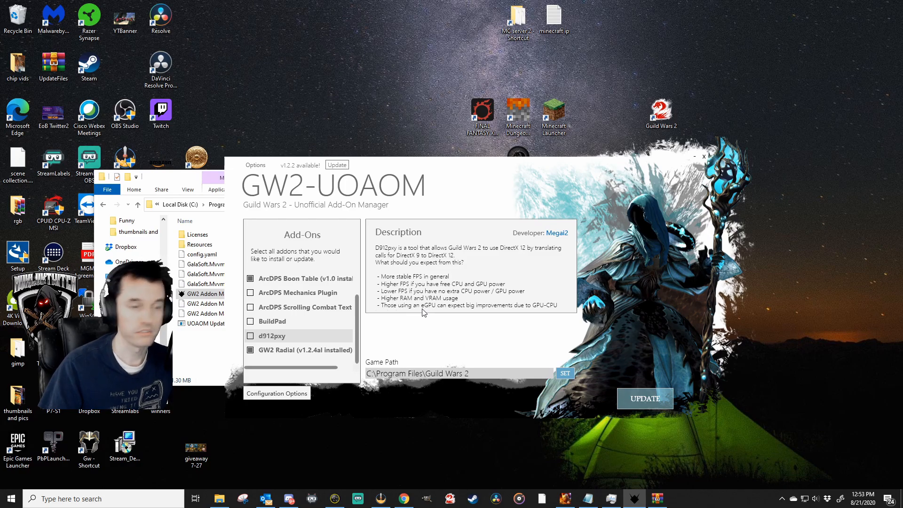
pyautogui.moveTo(288, 321)
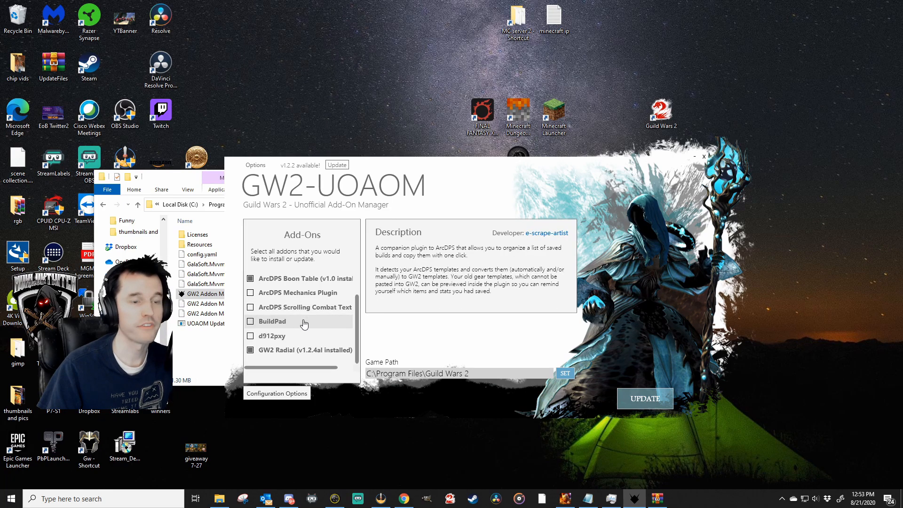
pyautogui.moveTo(309, 307)
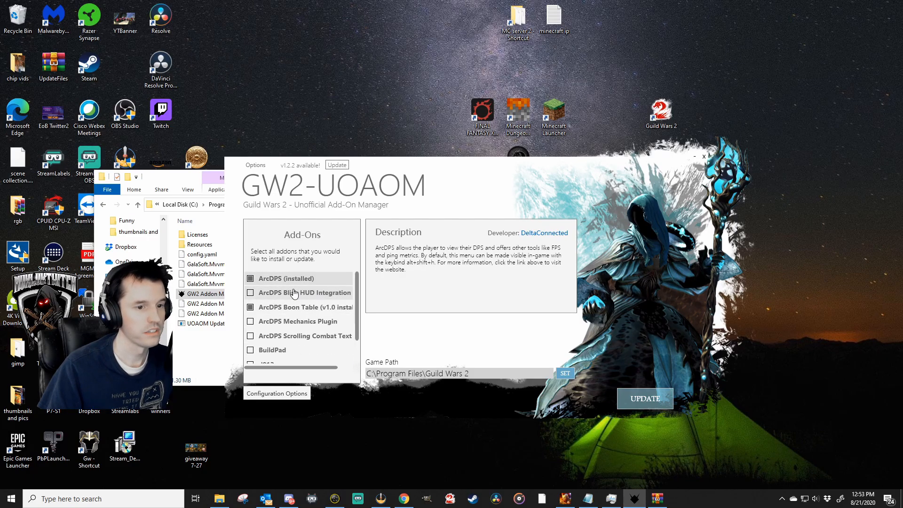
pyautogui.moveTo(322, 392)
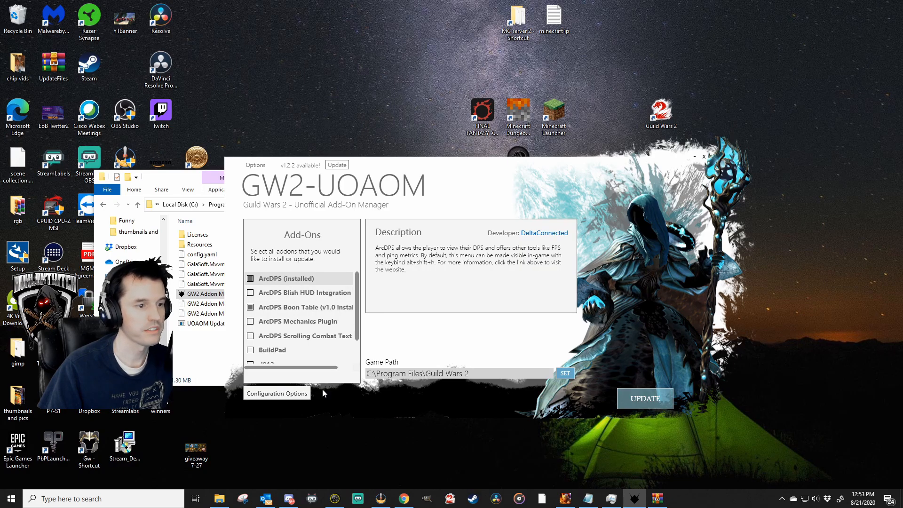
# Scroll the manager window while updates finish to 'Updates Complete'
pyautogui.scroll(-3)
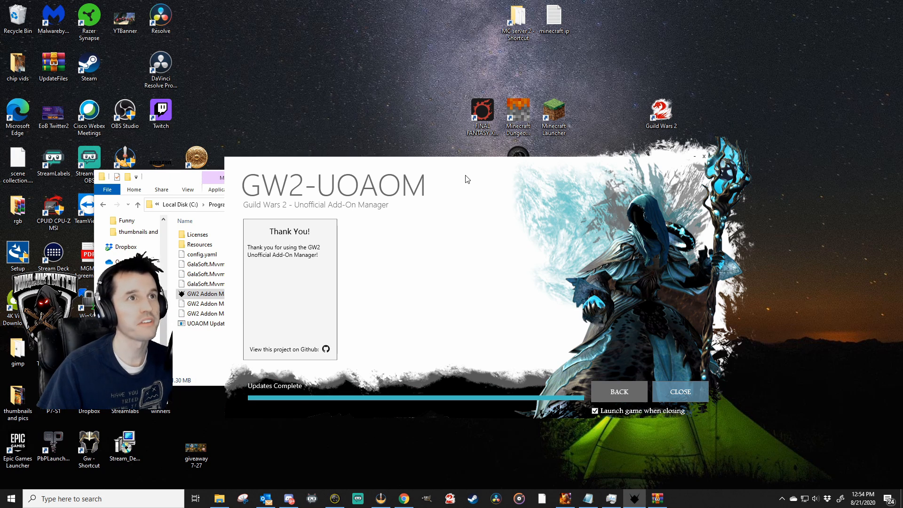
pyautogui.moveTo(456, 217)
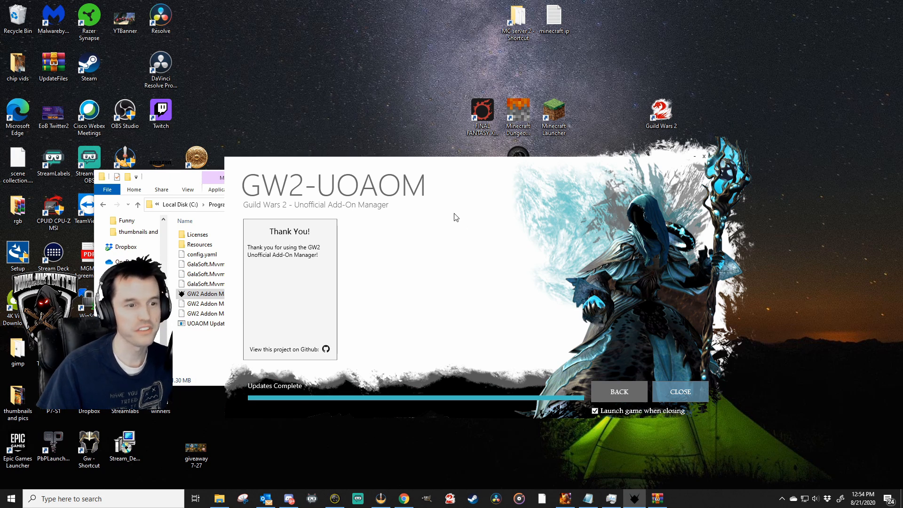
pyautogui.moveTo(463, 168)
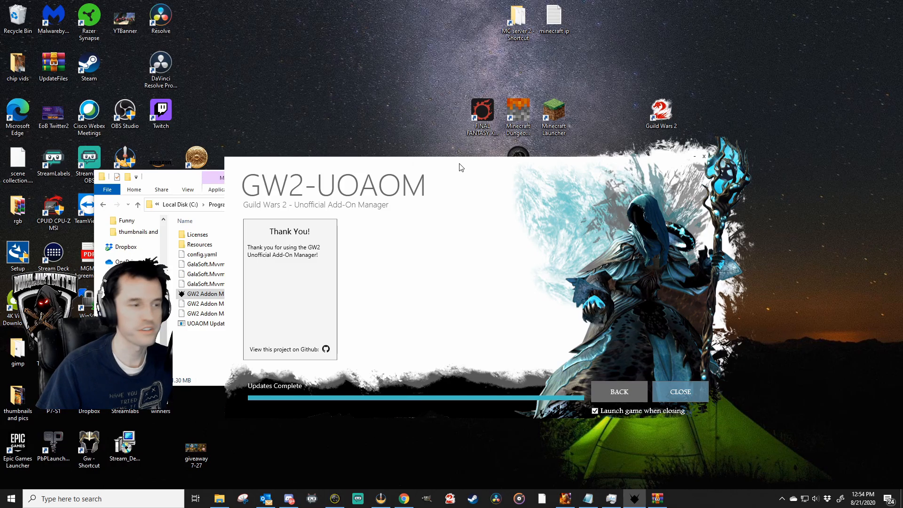
pyautogui.moveTo(341, 202)
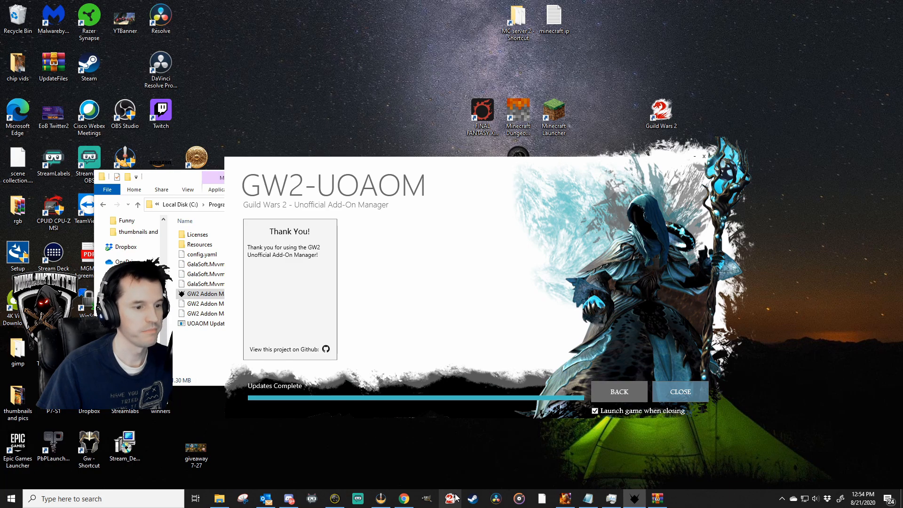
# Close the manager to launch Guild Wars 2 and drag the Boon Table rightward
pyautogui.click(680, 392)
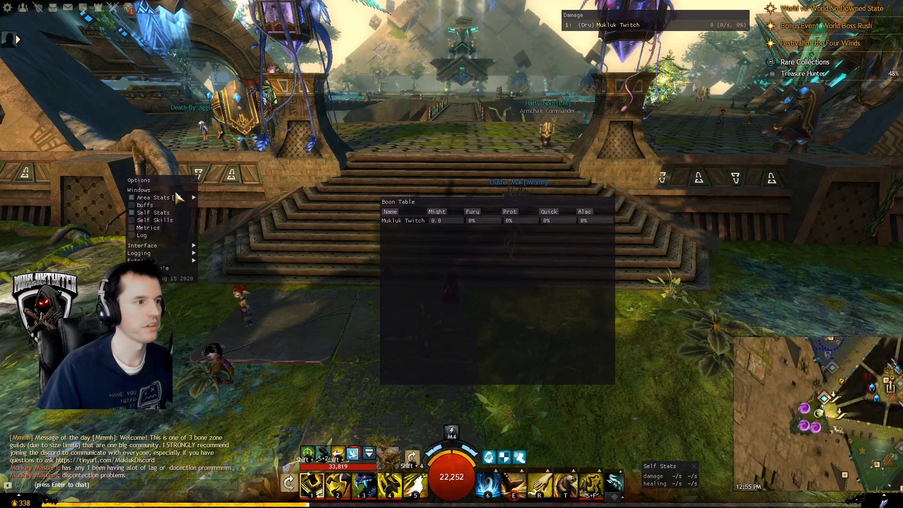
pyautogui.moveTo(397, 202); pyautogui.dragTo(549, 162)
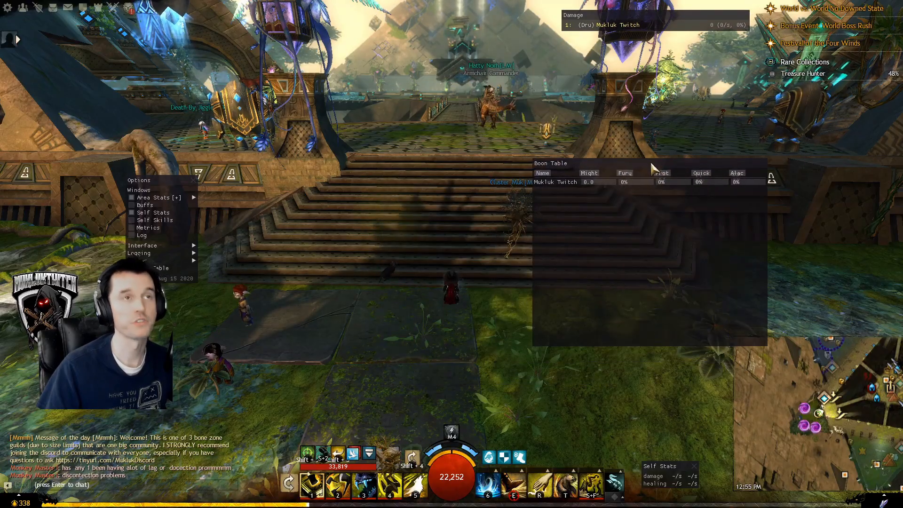